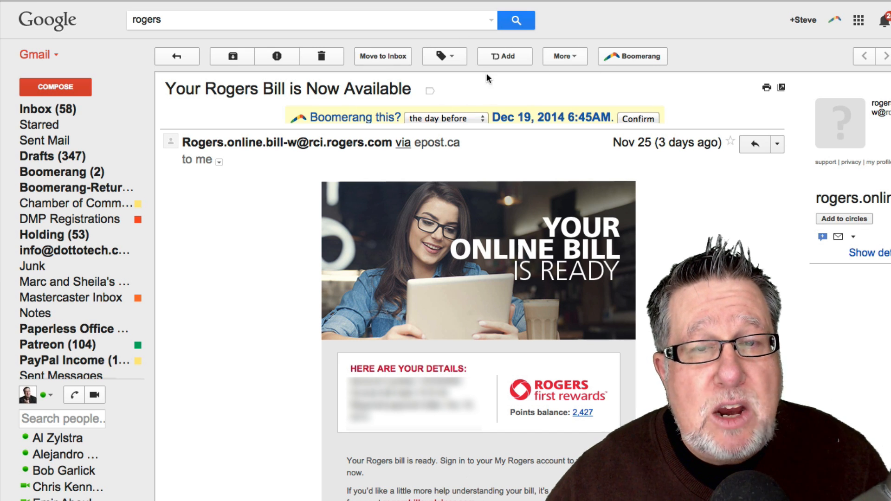
mouse_move(503, 56)
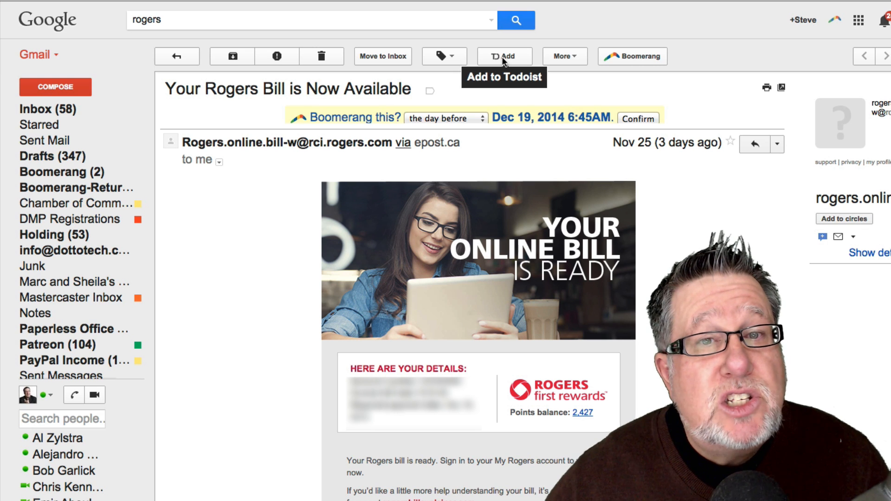
mouse_move(230, 230)
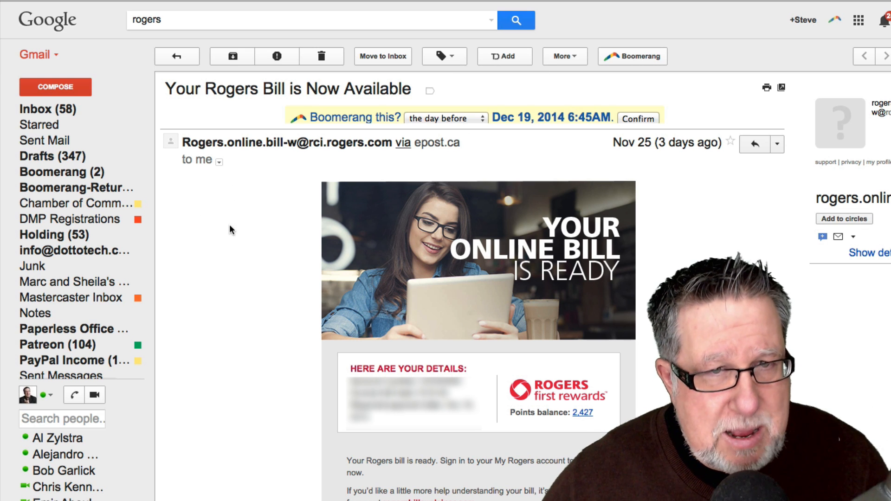
mouse_move(505, 56)
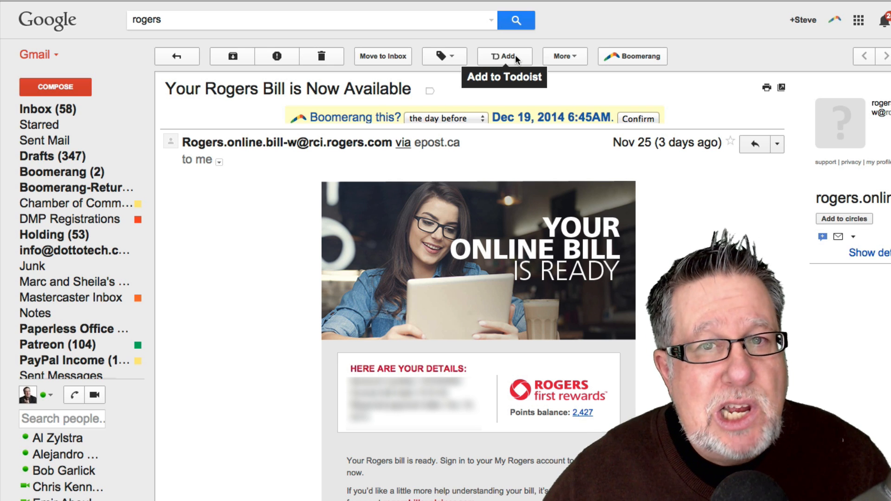
Add the Rogers bill email to Todoist as a task, keeping the Inbox project
click(504, 56)
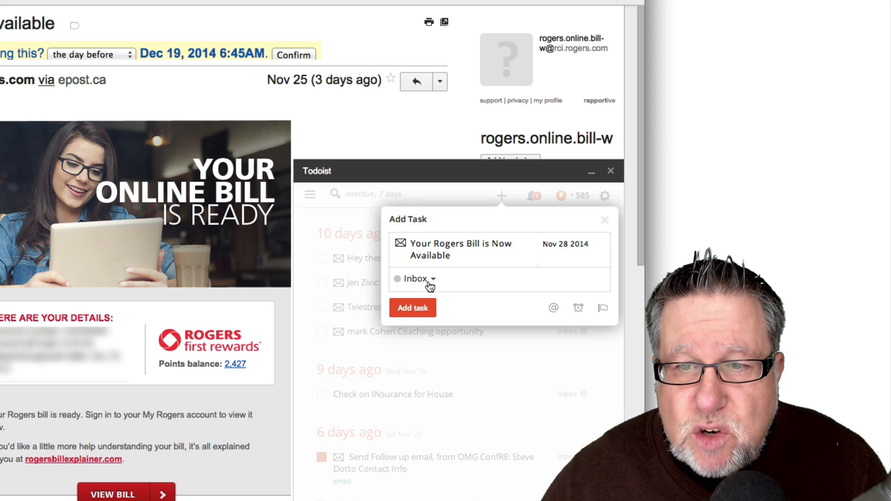
click(418, 278)
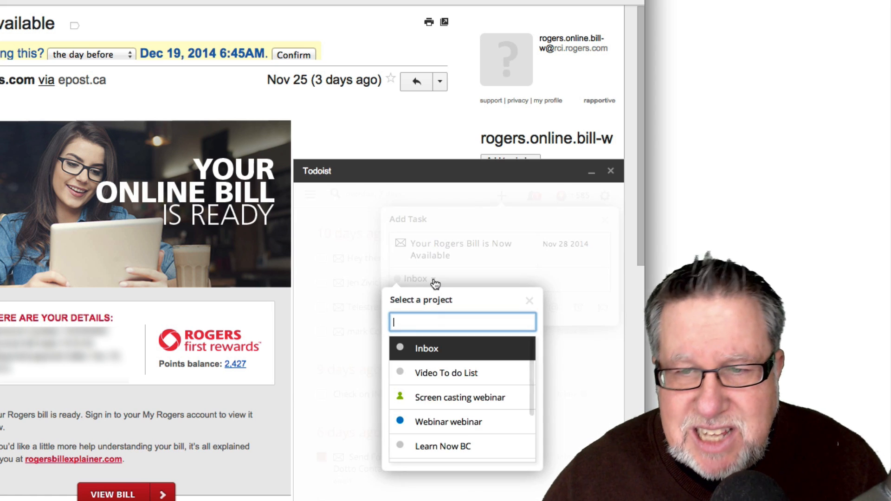
mouse_move(352, 284)
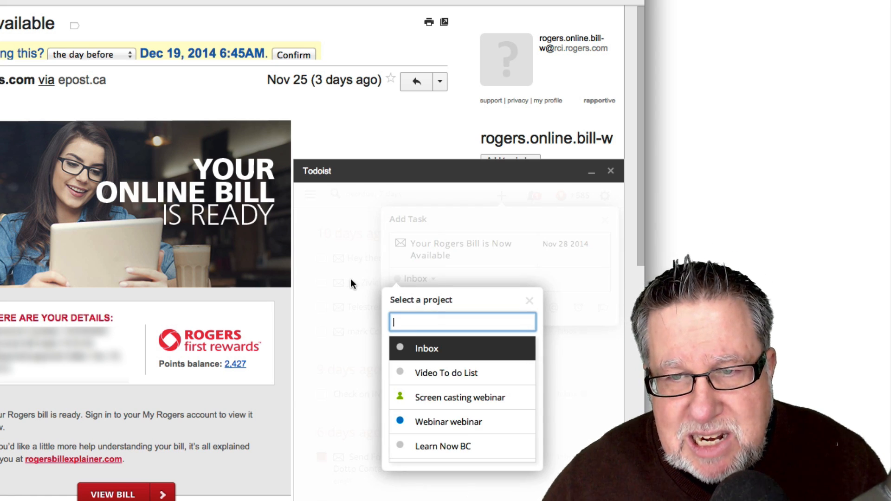
click(426, 348)
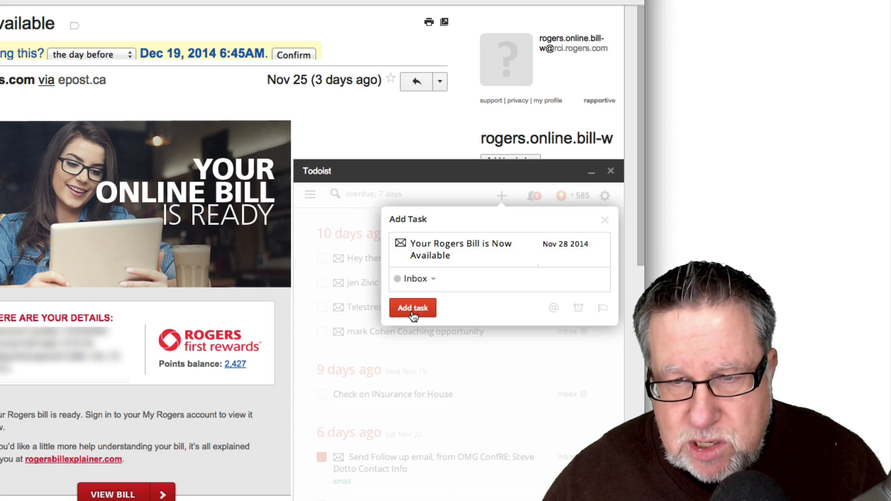
click(412, 307)
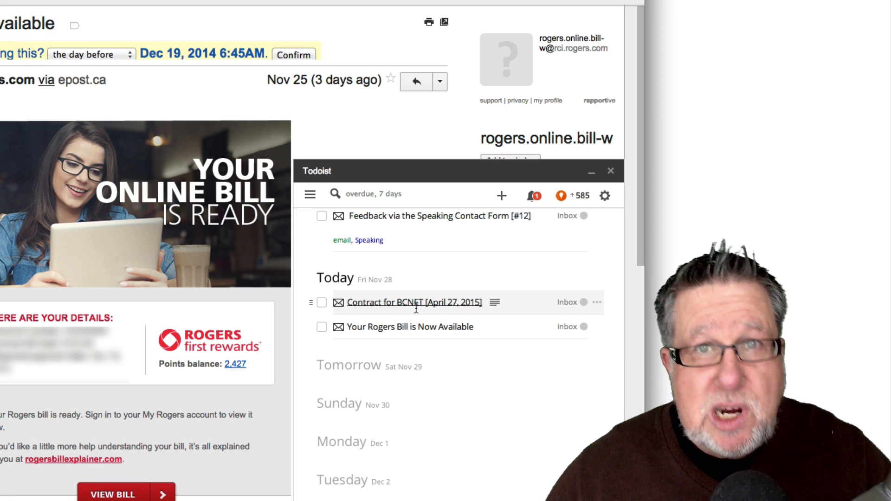
mouse_move(335, 344)
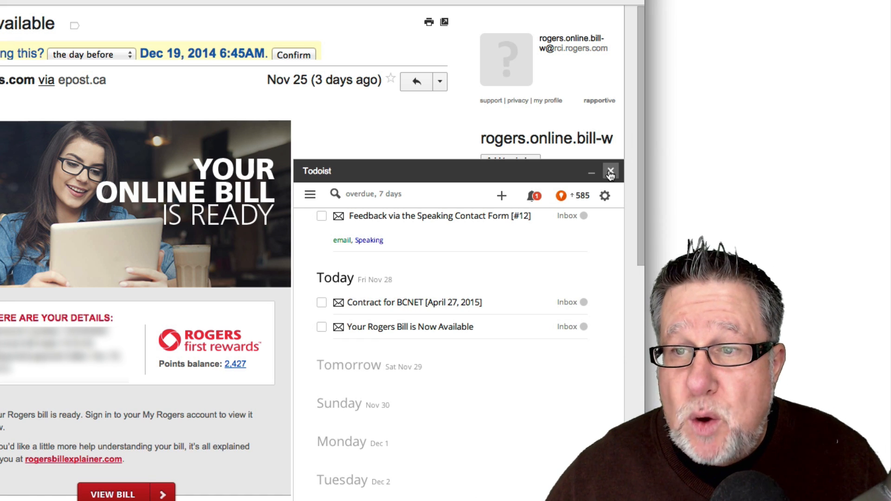
Close the Todoist panel and forward the email to the Evernote address
click(611, 171)
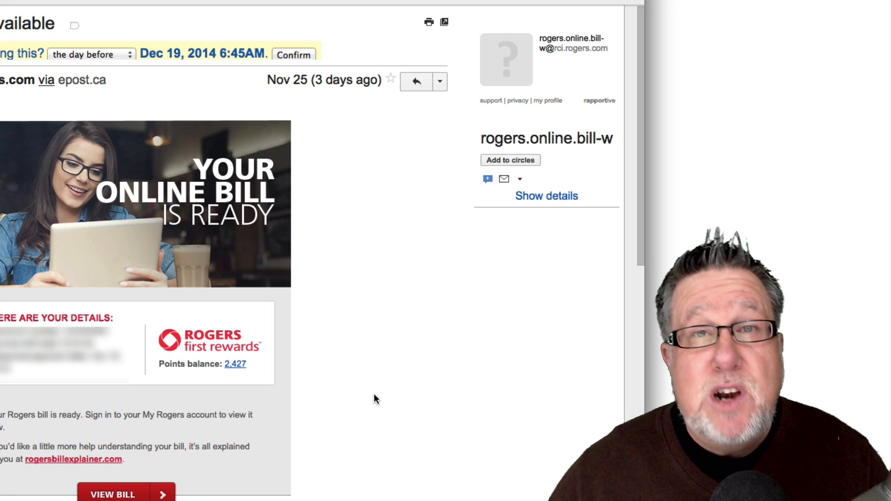
mouse_move(324, 390)
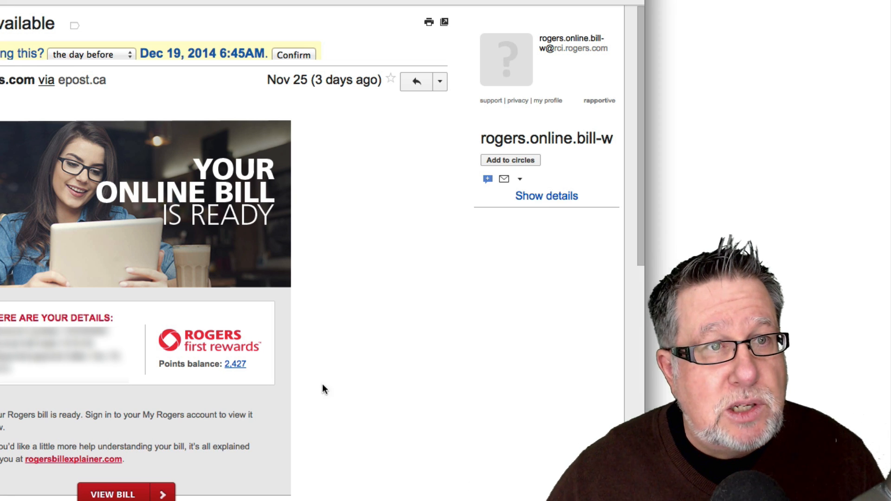
mouse_move(415, 81)
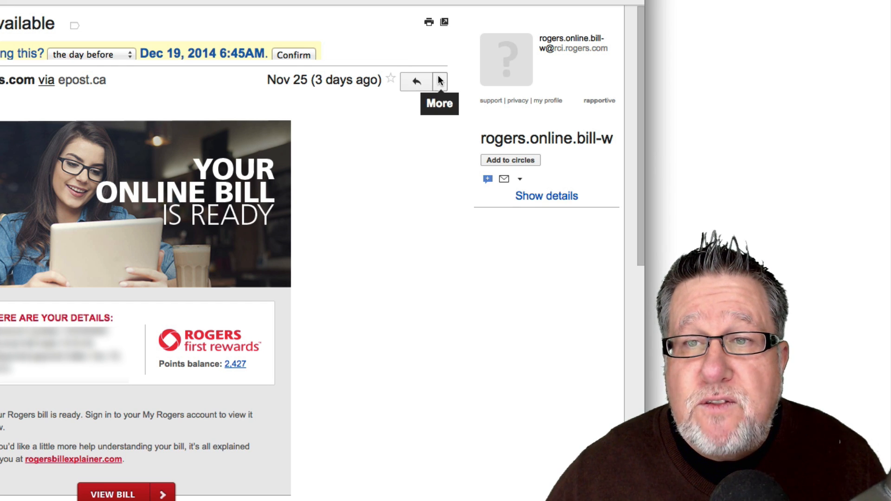
scroll(down, 3)
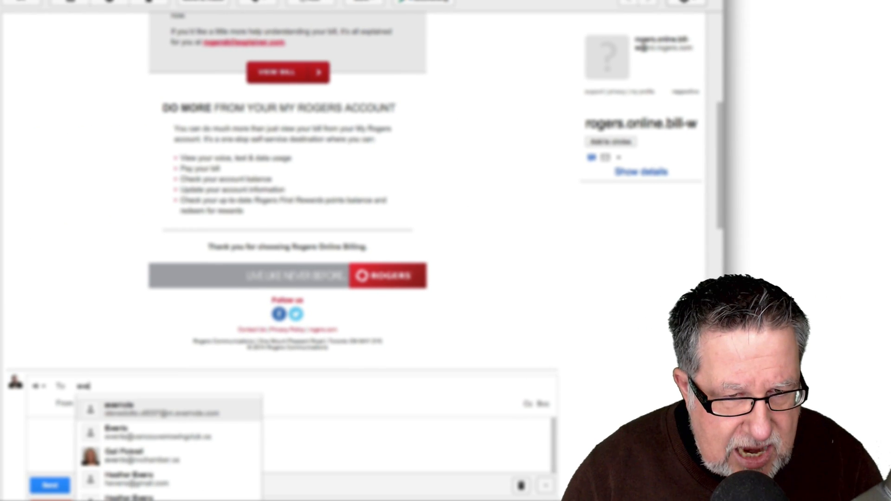
click(161, 410)
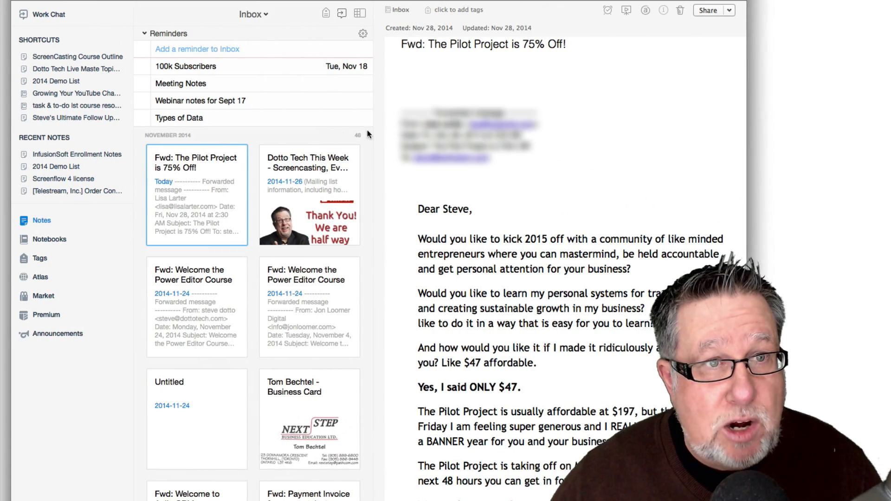
mouse_move(170, 31)
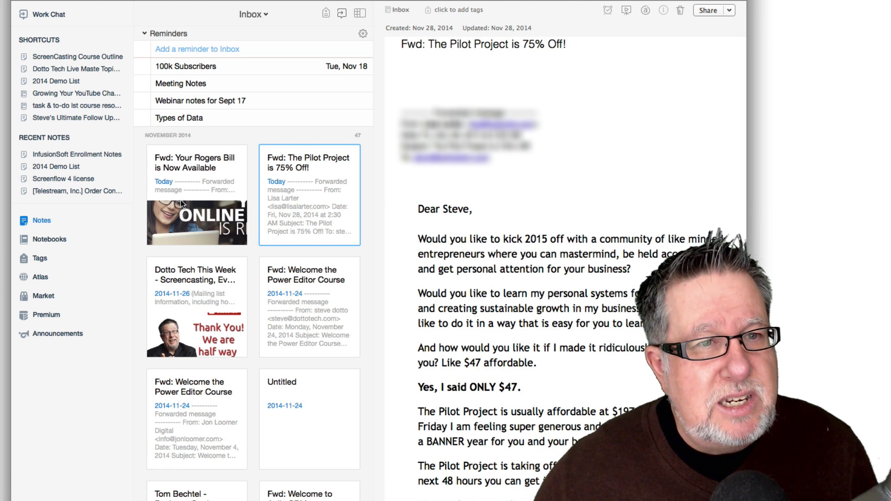
mouse_move(191, 173)
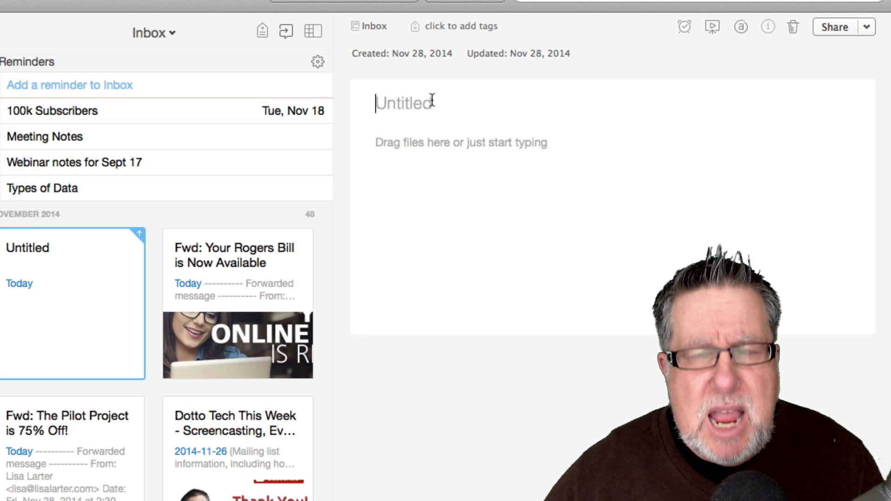
Title the note 'Something Impressive' with body lines 'Something important 1' and 'More Important 2'
text(Somet)
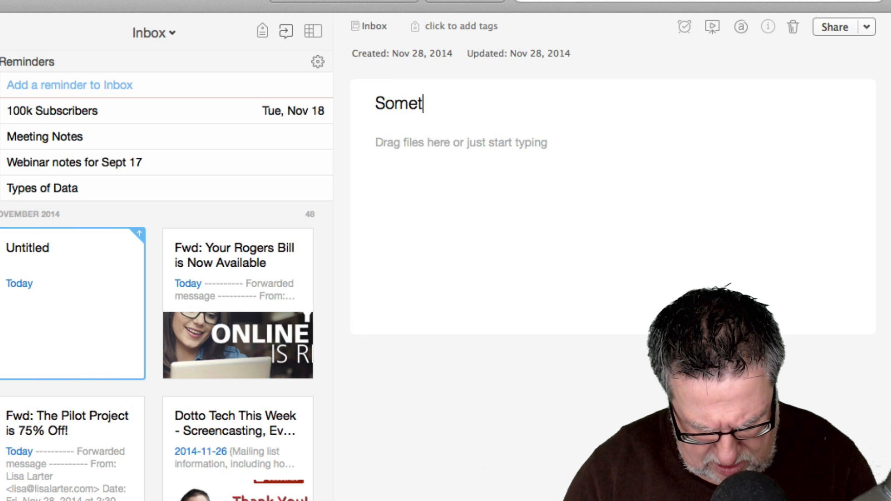
text(hing)
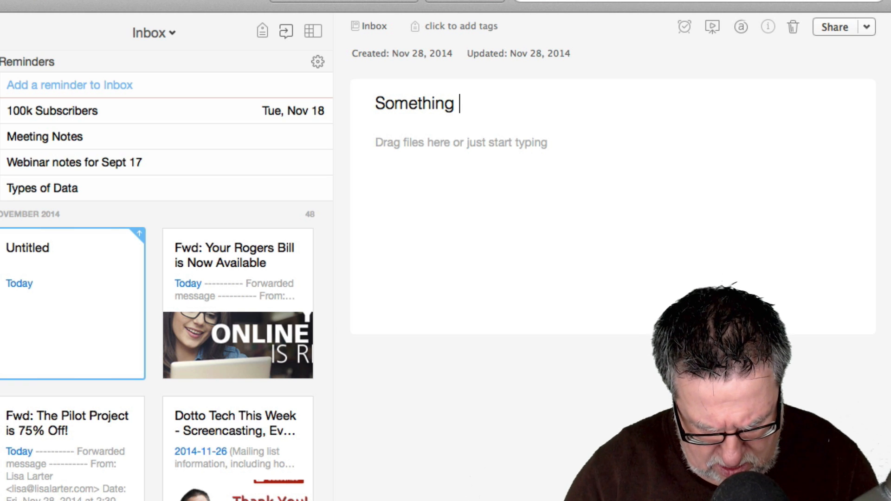
text(Imp)
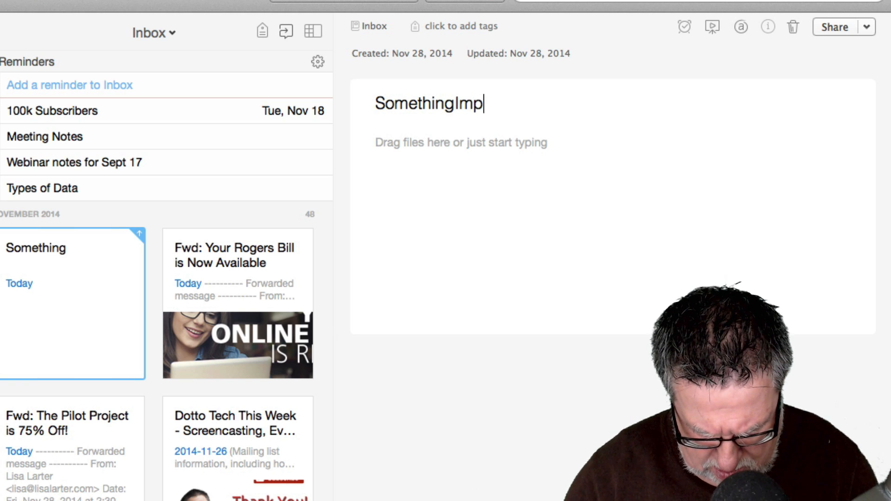
text(ressive)
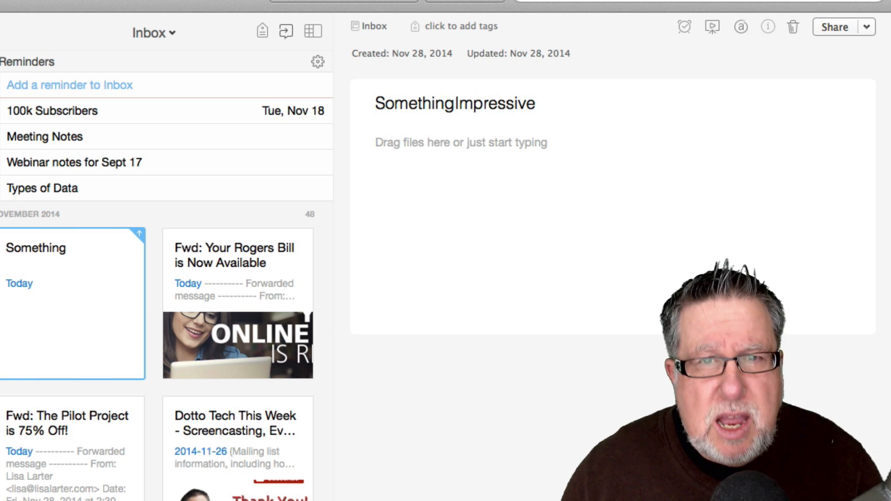
click(455, 103)
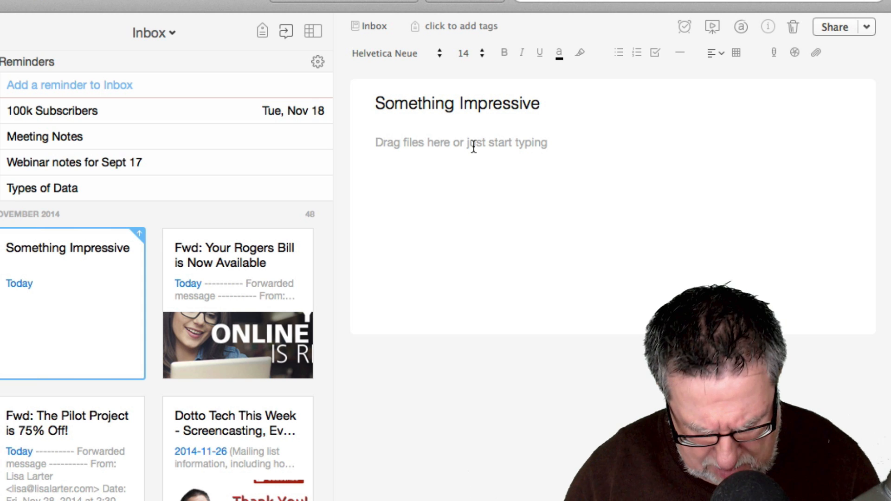
text(Something important 1)
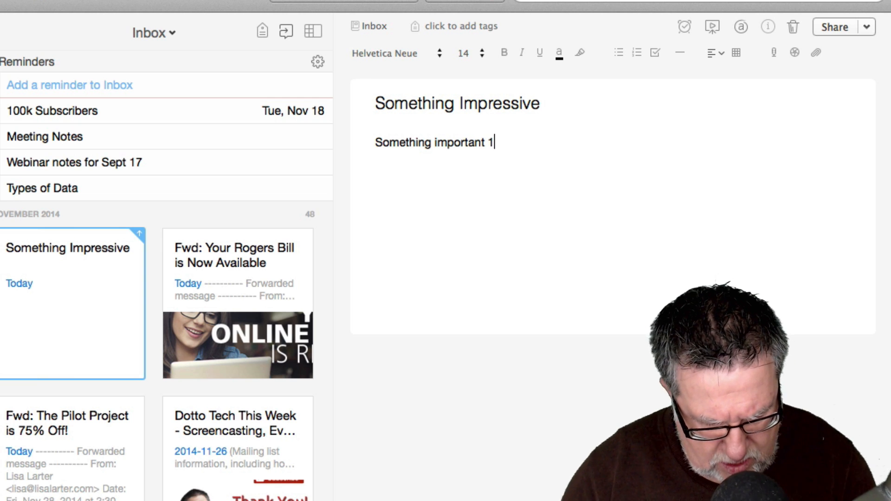
text(Mo)
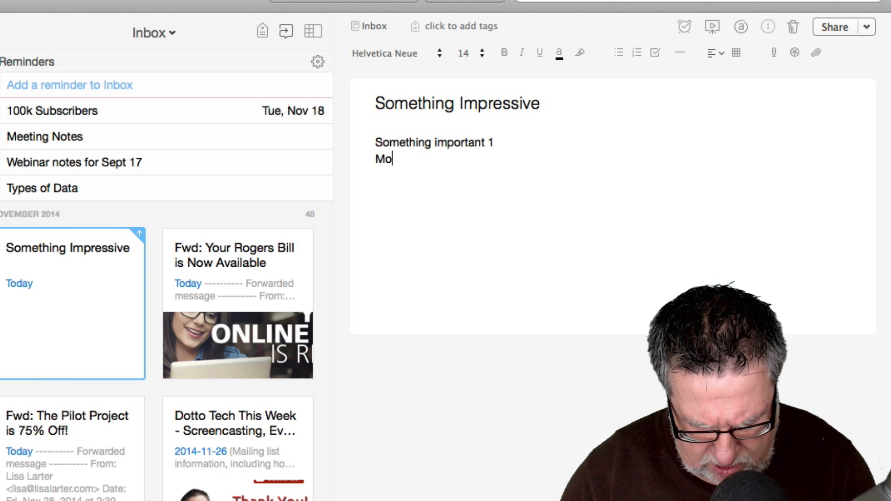
text(re Important)
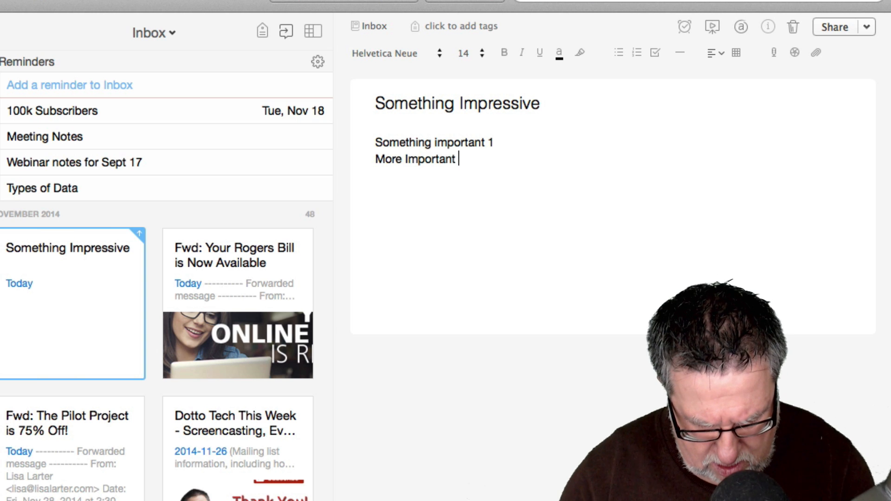
text(2)
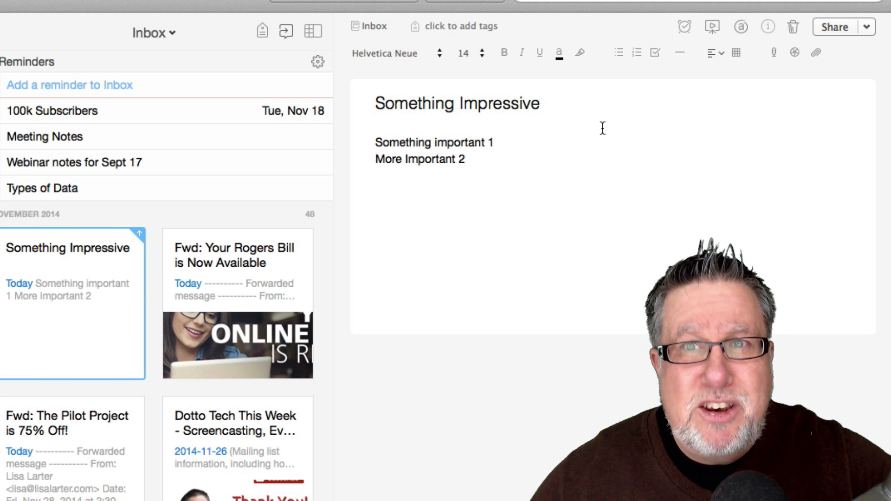
mouse_move(504, 132)
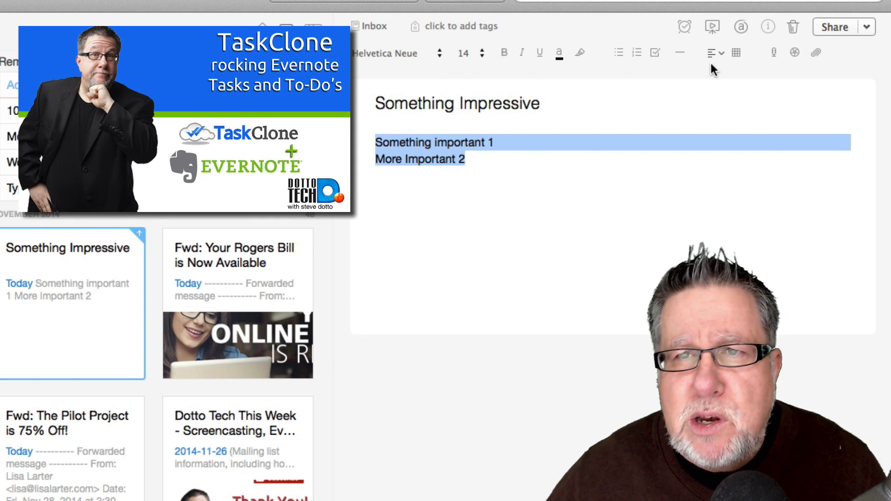
click(655, 53)
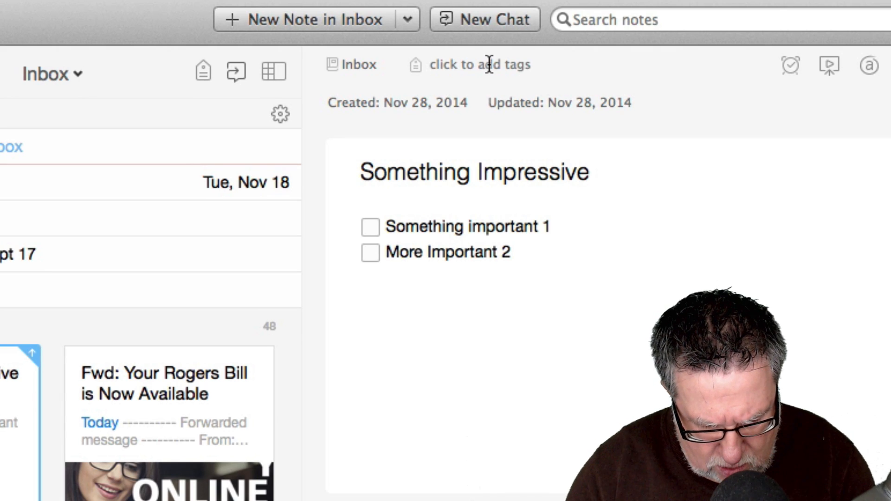
Tag the 'Something Impressive' note with the existing 'toasana' tag from suggestions
text(to-todoist)
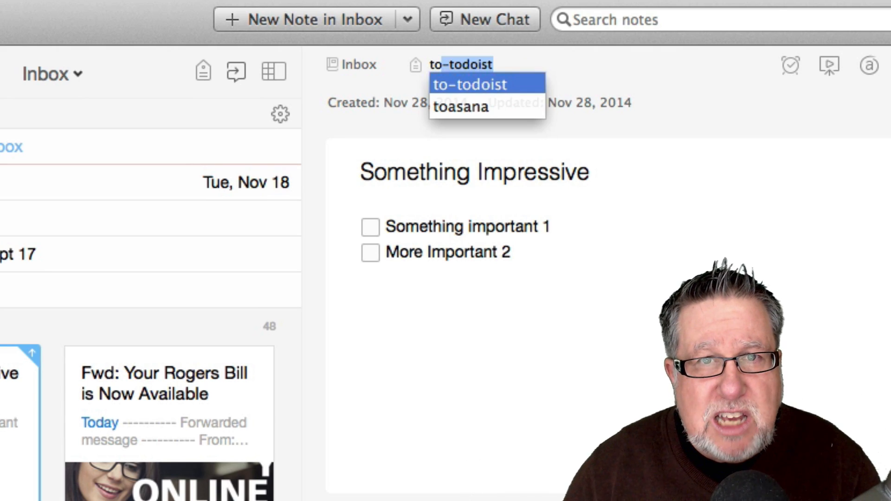
click(460, 107)
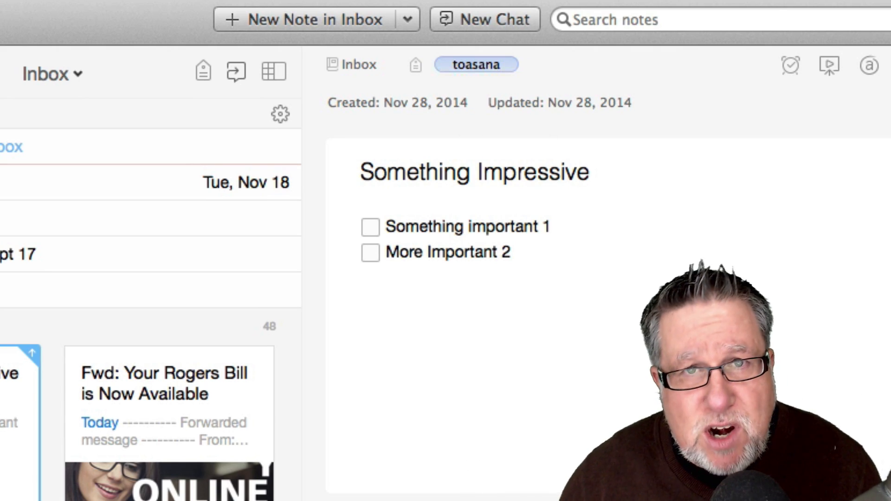
click(476, 64)
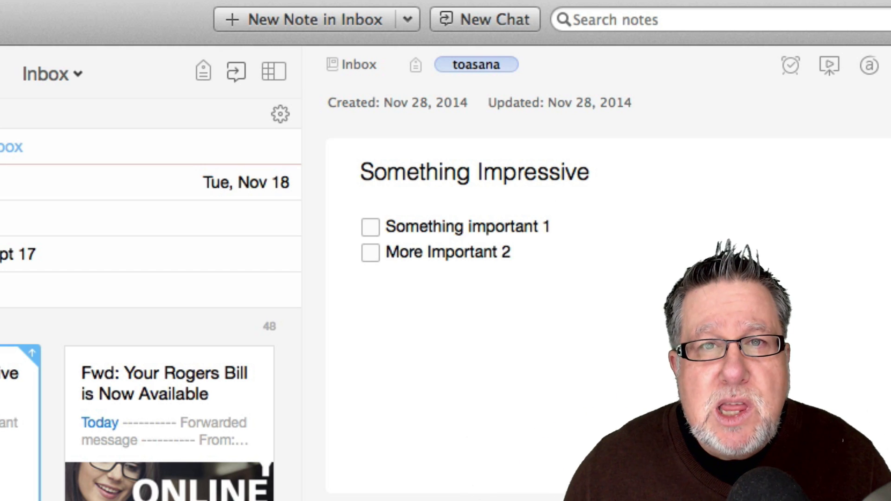
click(515, 64)
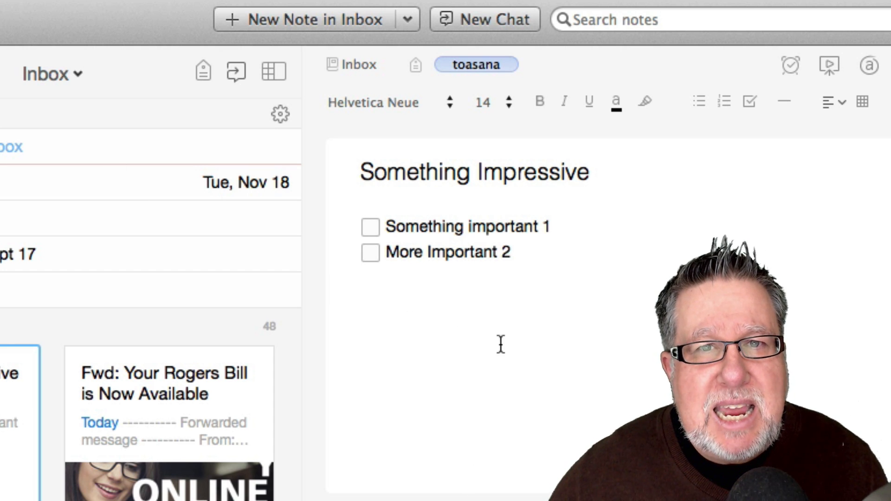
mouse_move(456, 276)
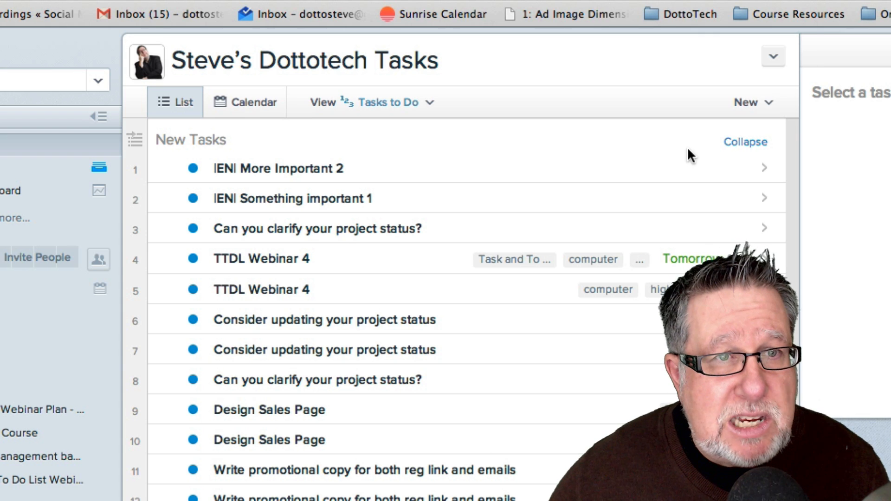
mouse_move(310, 198)
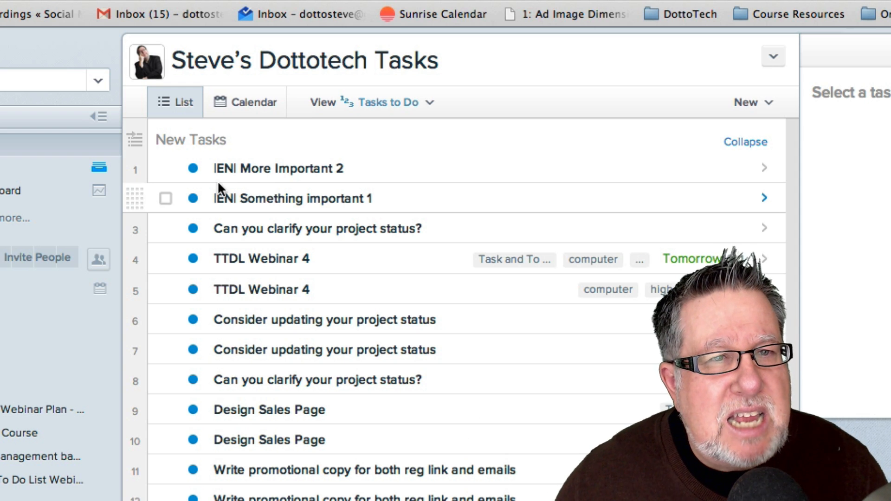
Open the '|EN| More Important 2' task details in Asana My Tasks
click(279, 168)
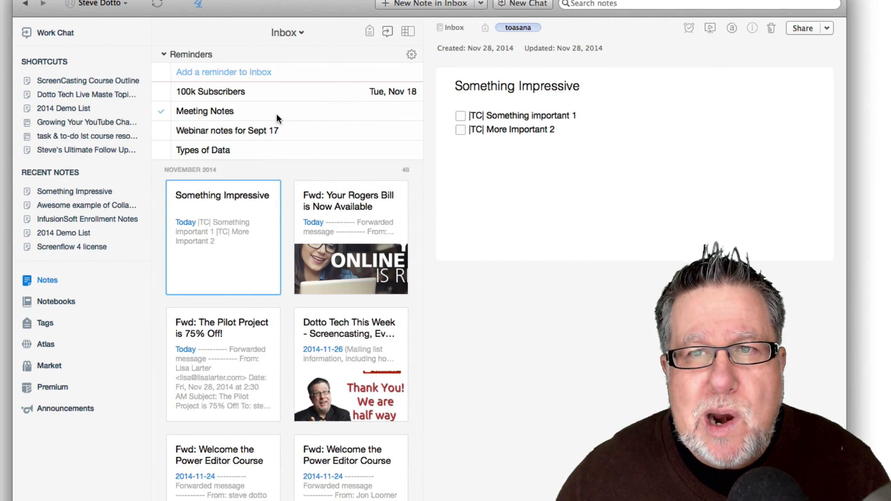
mouse_move(278, 117)
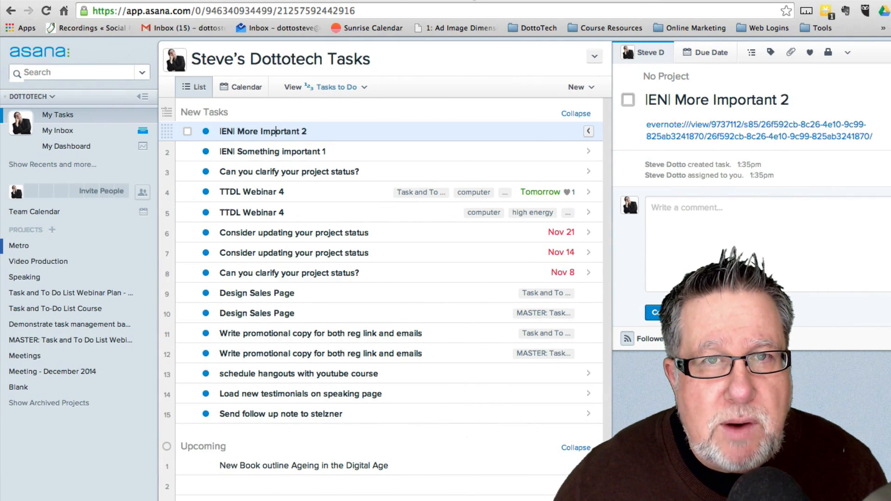
Switch to the Sunrise Calendar browser tab
click(367, 28)
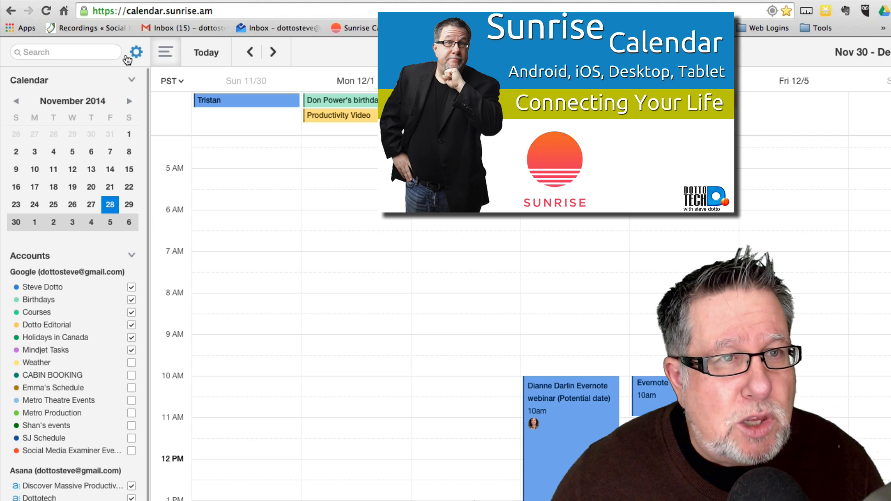
click(135, 52)
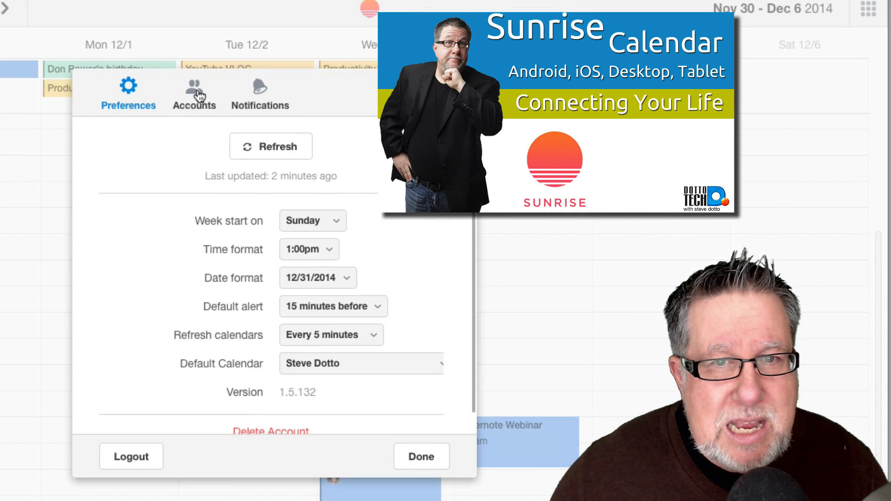
click(194, 94)
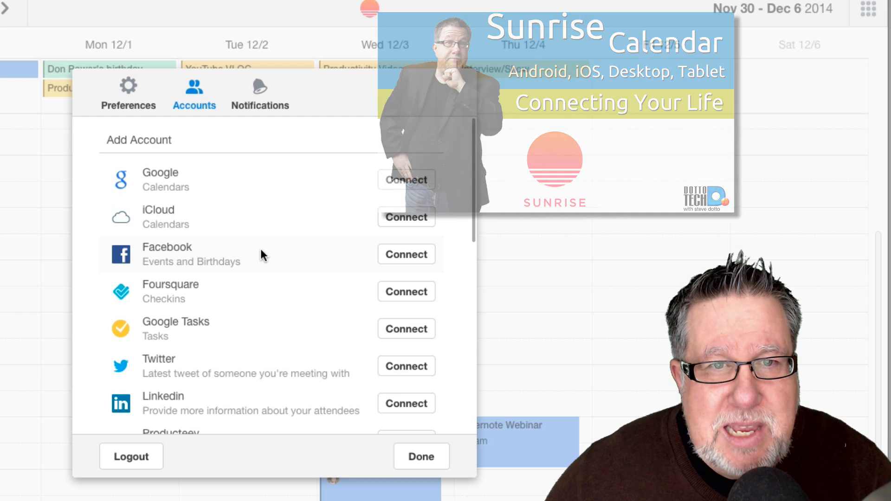
scroll(down, 3)
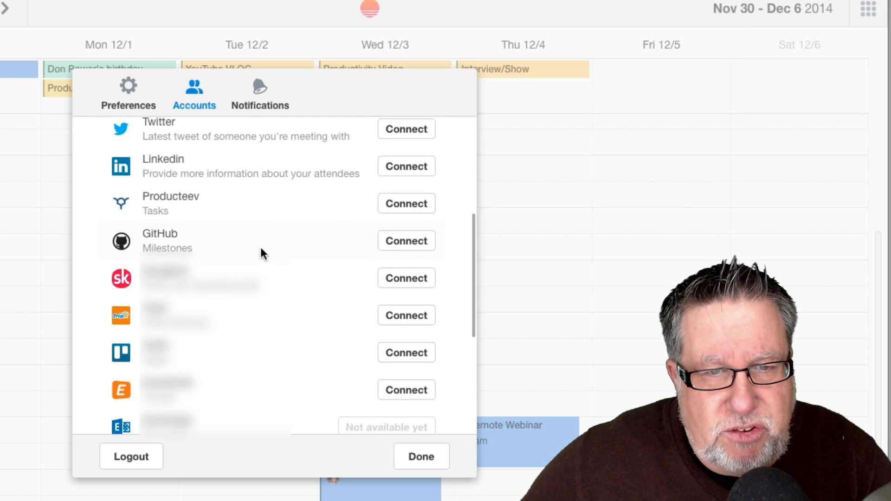
scroll(down, 3)
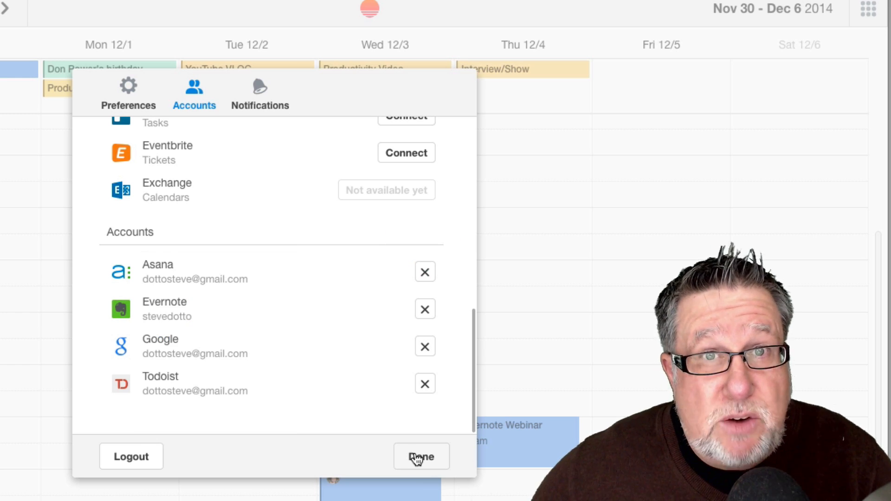
click(420, 456)
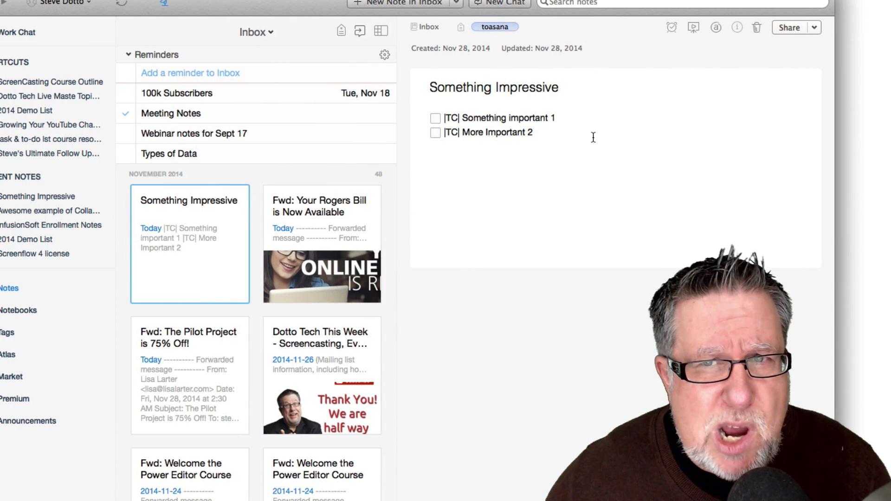
Set a reminder on the note for Sunday, November 30
click(671, 28)
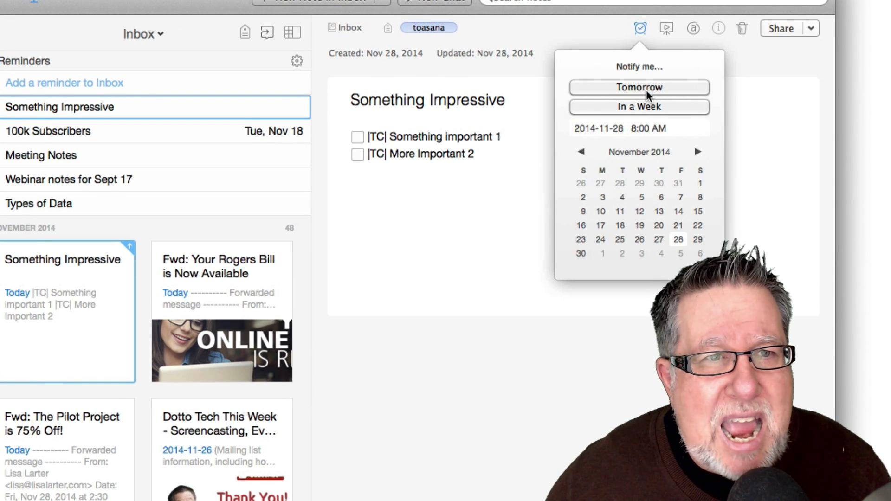
mouse_move(693, 251)
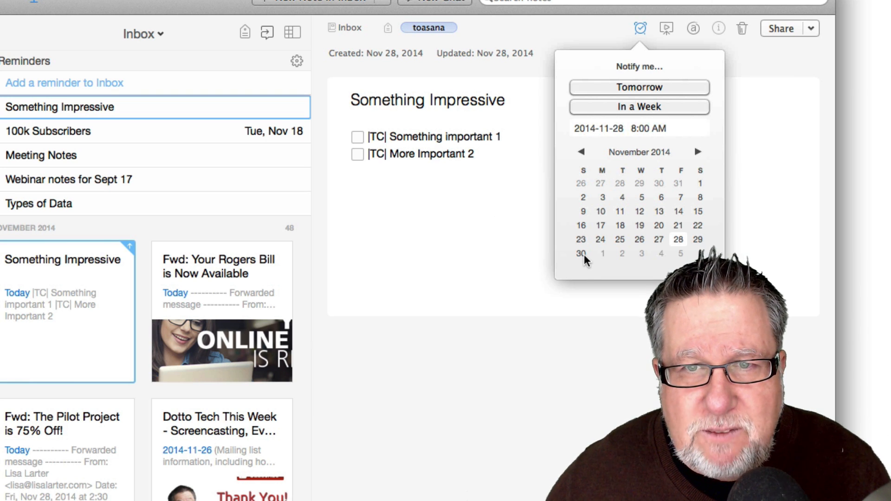
click(580, 254)
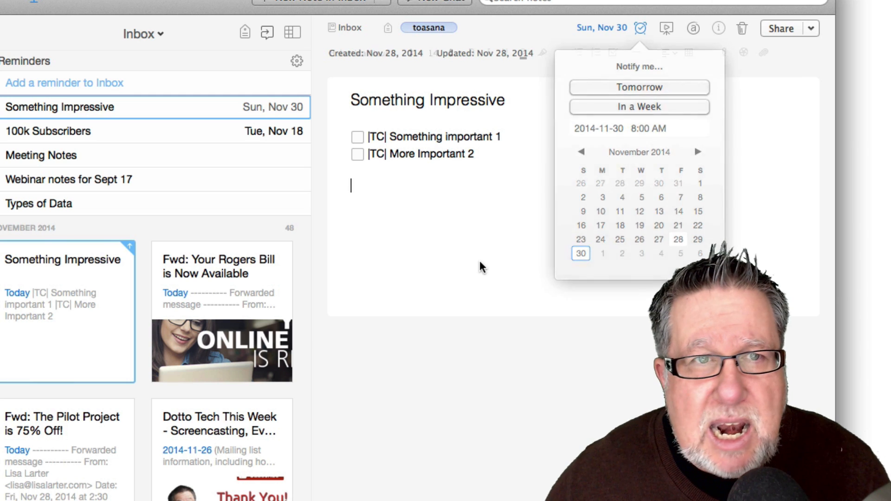
click(639, 28)
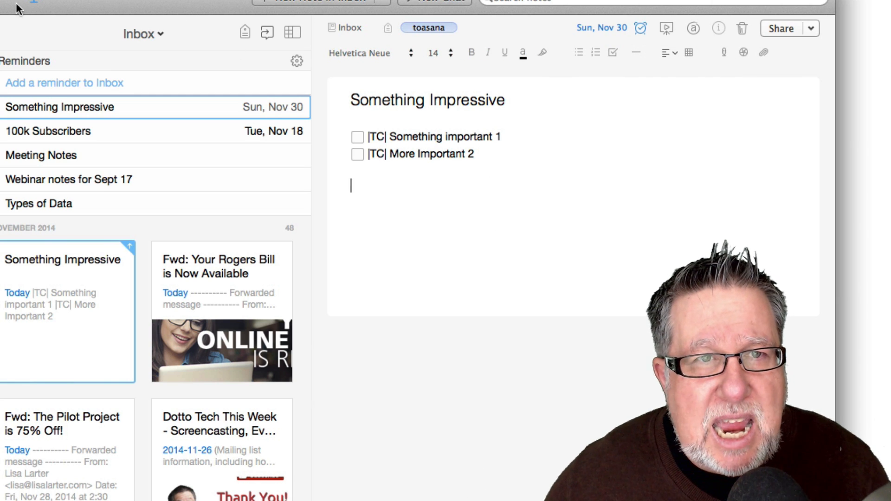
mouse_move(307, 183)
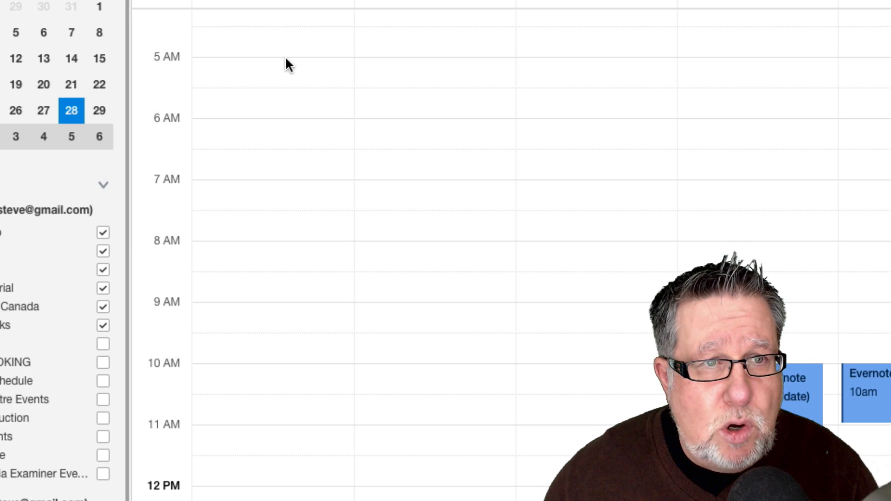
Scroll the week view down to Sunday morning's Something Impressive event
scroll(down, 3)
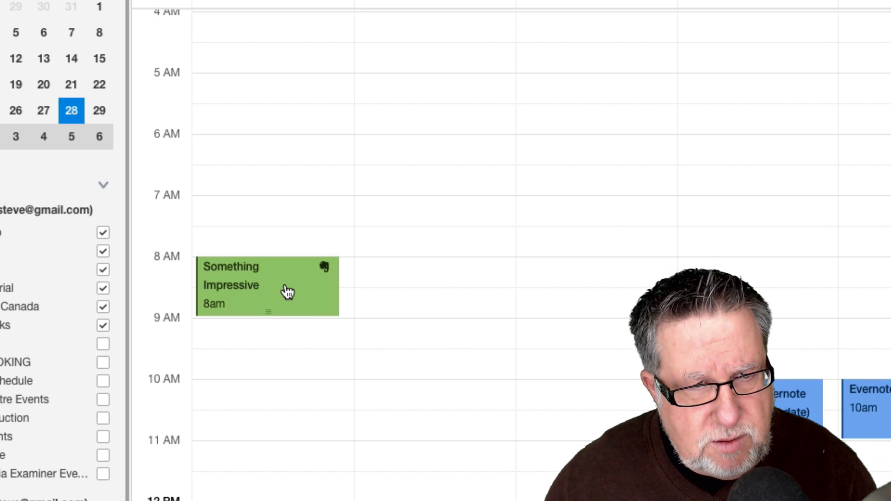
mouse_move(324, 277)
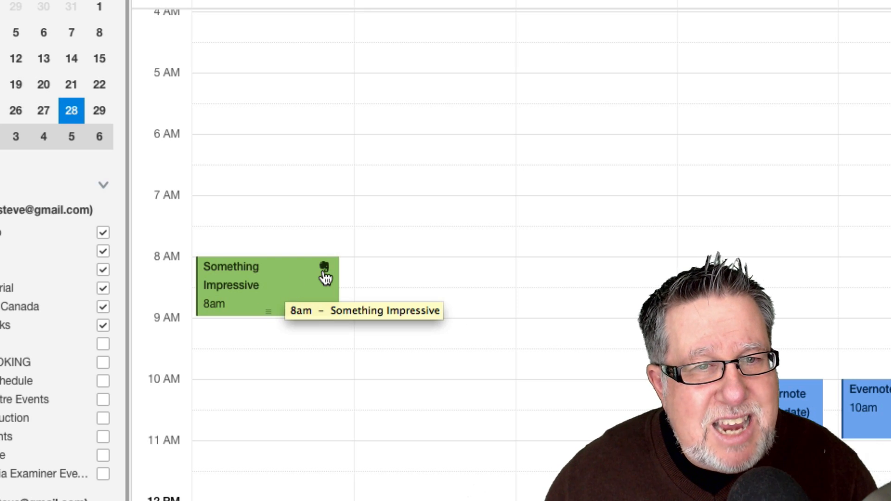
mouse_move(281, 295)
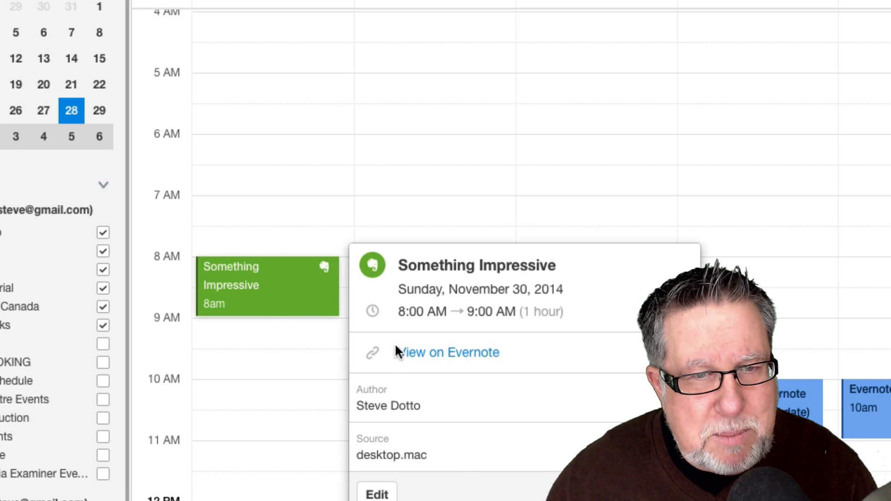
mouse_move(465, 359)
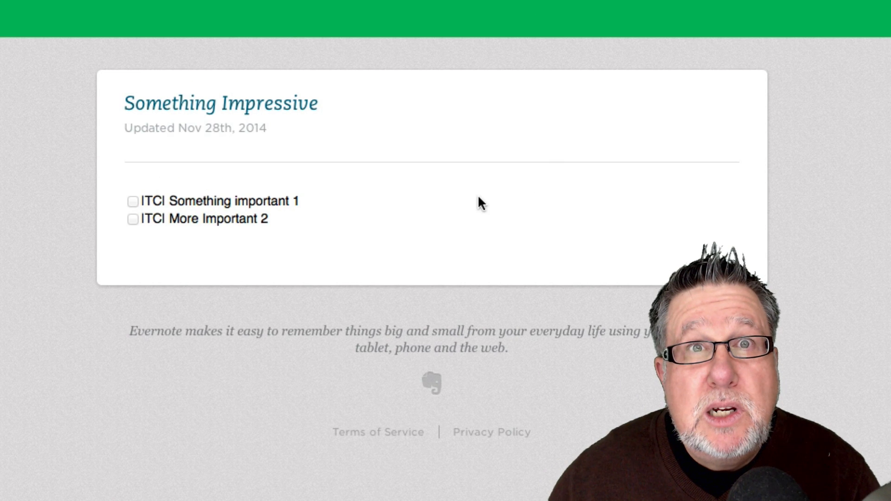
mouse_move(396, 345)
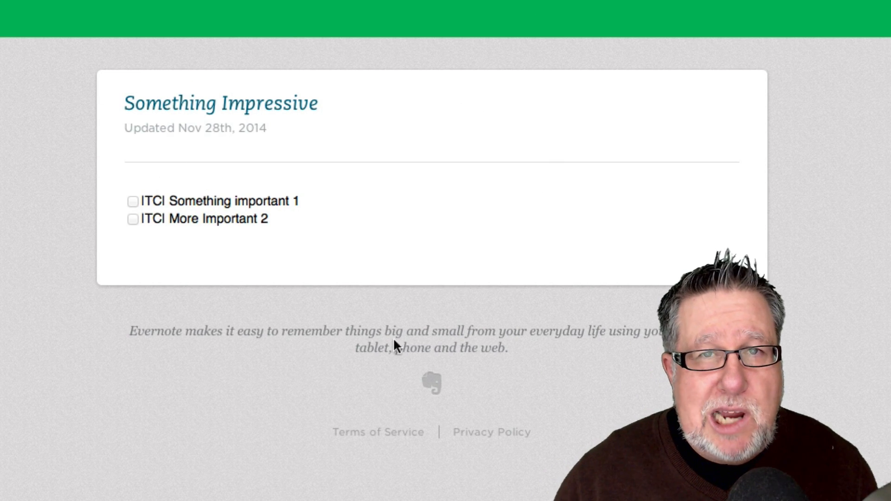
mouse_move(460, 244)
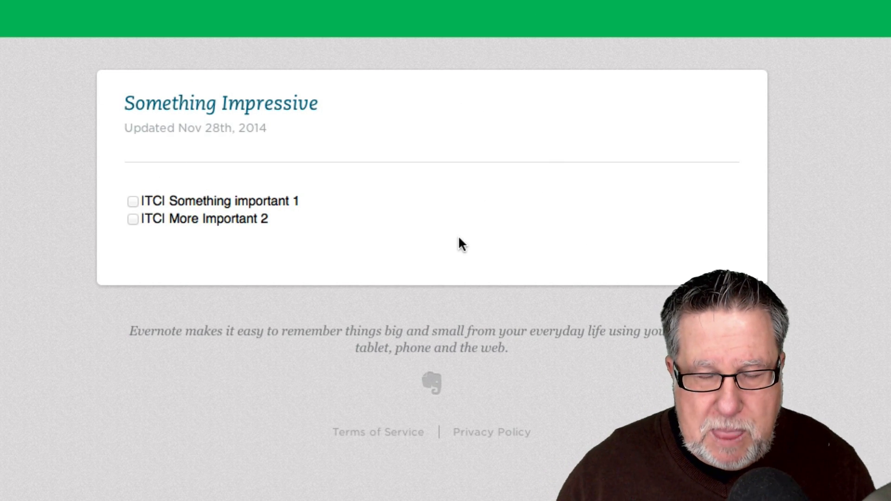